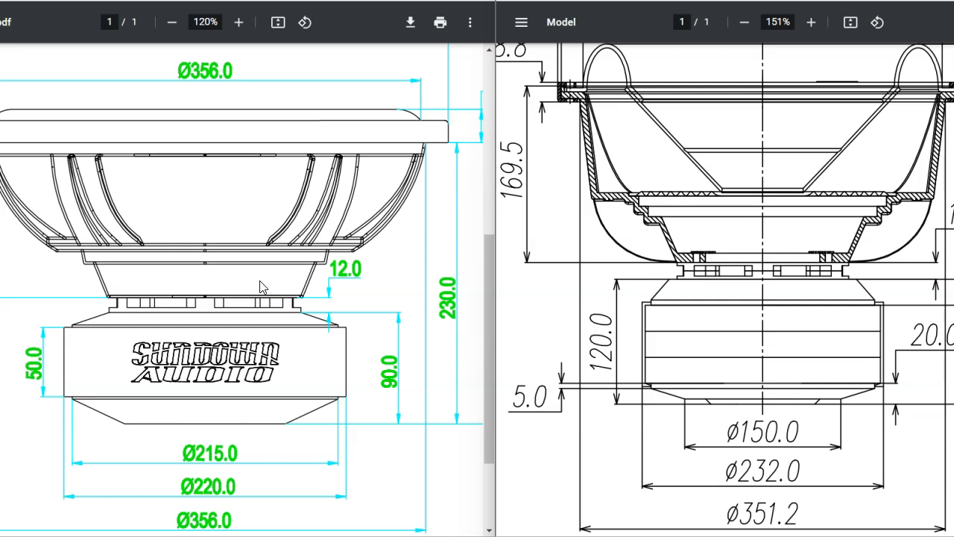
mouse_move(311, 308)
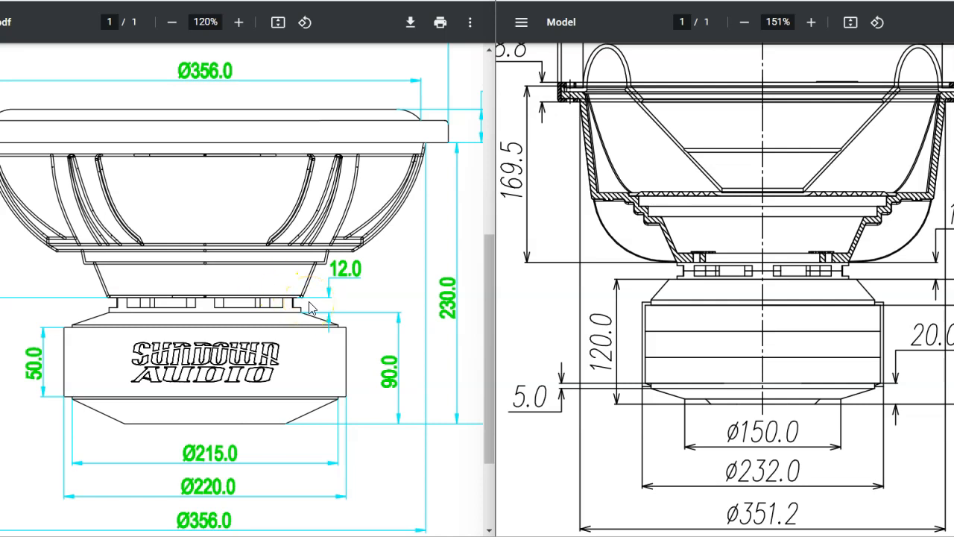